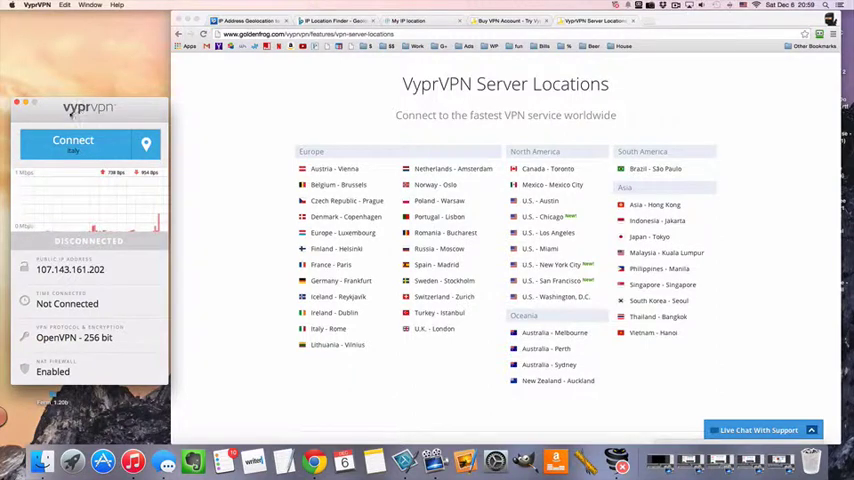
- Select Lithuania from the full server location list as the VyprVPN connection target
{"action": "left_click", "coordinate": [146, 144]}
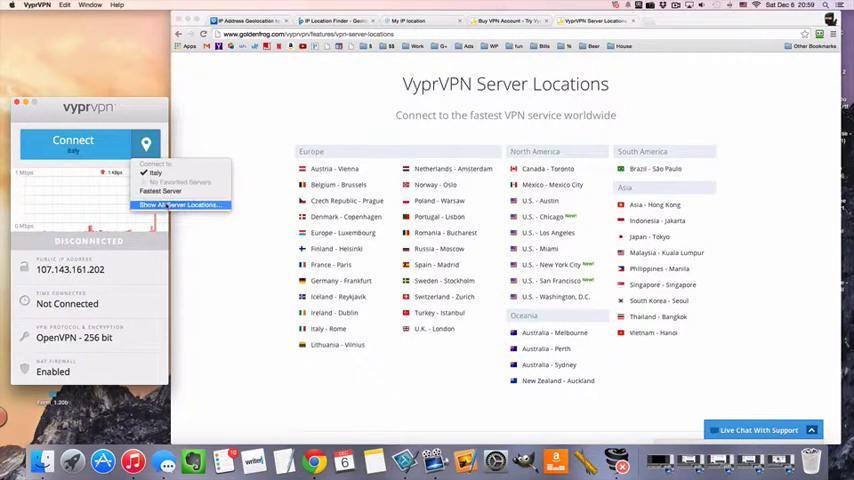
{"action": "left_click", "coordinate": [180, 204]}
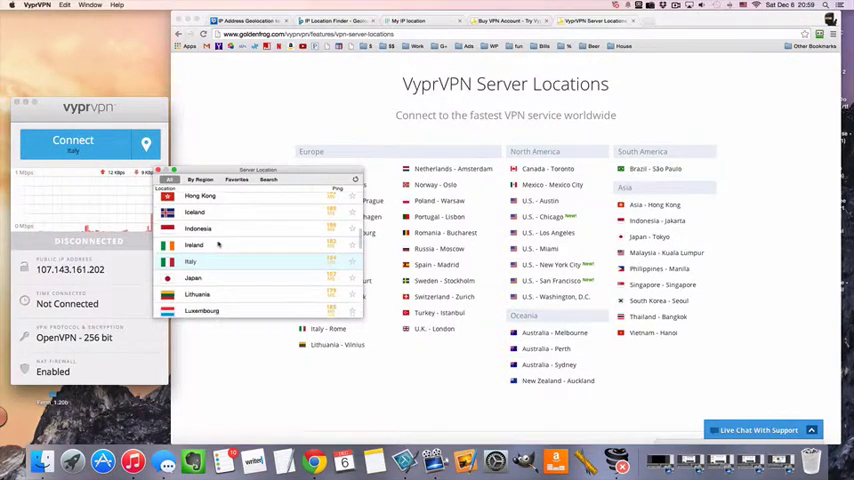
{"action": "scroll", "scroll_direction": "down", "scroll_amount": 3}
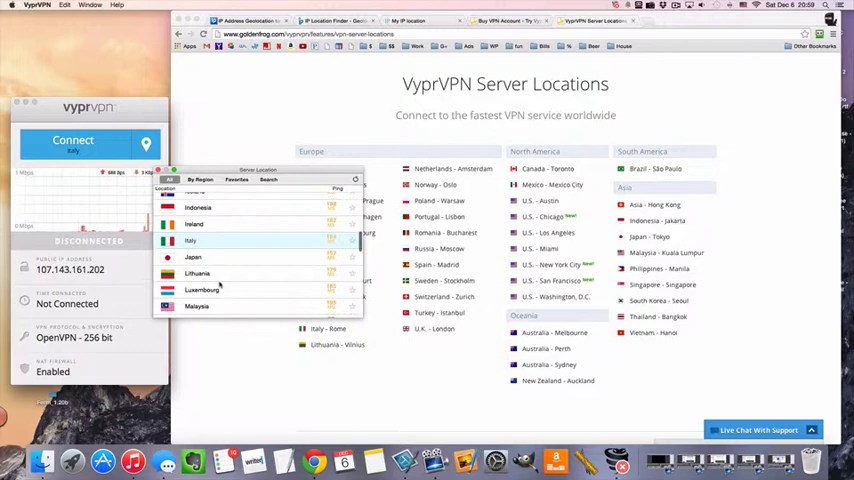
{"action": "left_click", "coordinate": [192, 274]}
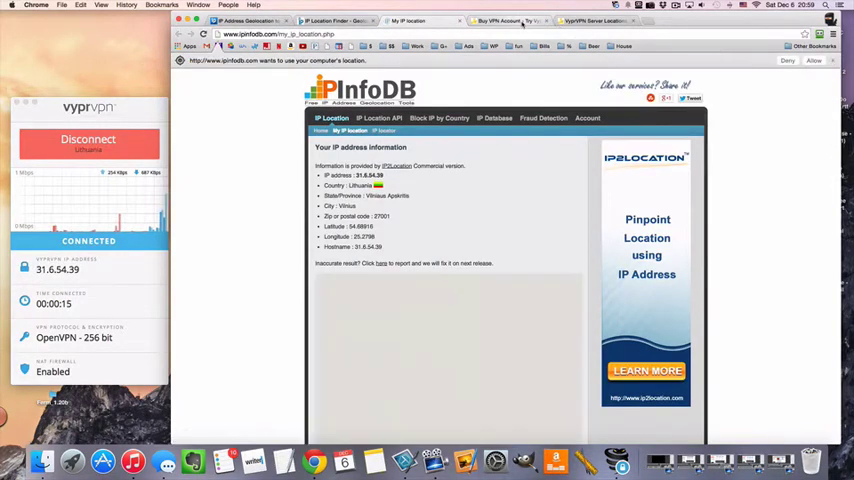
- After confirming the Lithuanian IP on IPInfoDB, switch to the VyprVPN pricing page
{"action": "left_click", "coordinate": [504, 20]}
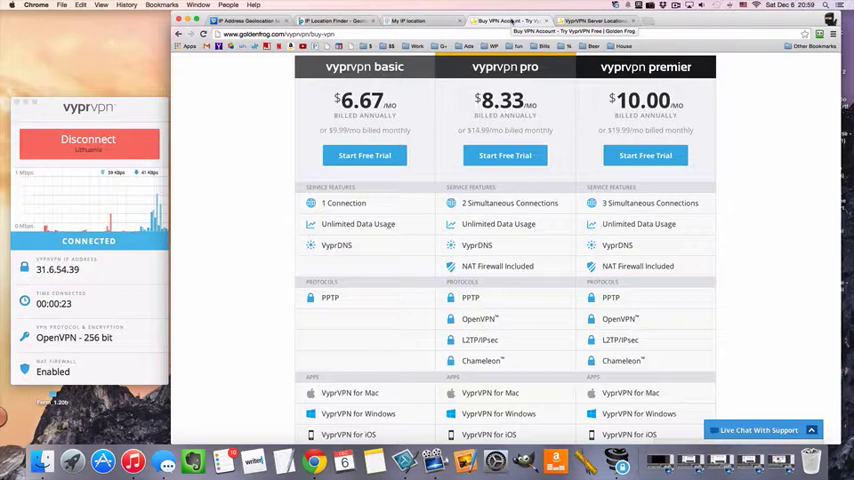
- Scroll through the basic, pro and premier plan features: protocols, apps and storage
{"action": "scroll", "scroll_direction": "down", "scroll_amount": 3}
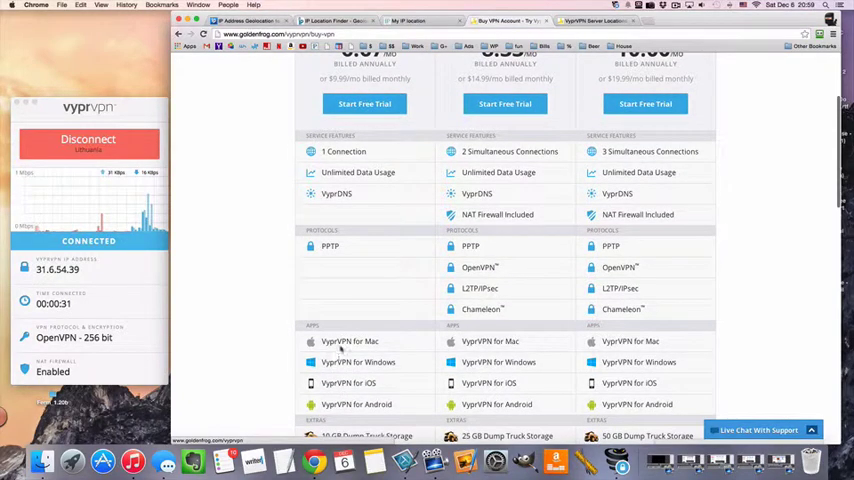
{"action": "scroll", "scroll_direction": "down", "scroll_amount": 3}
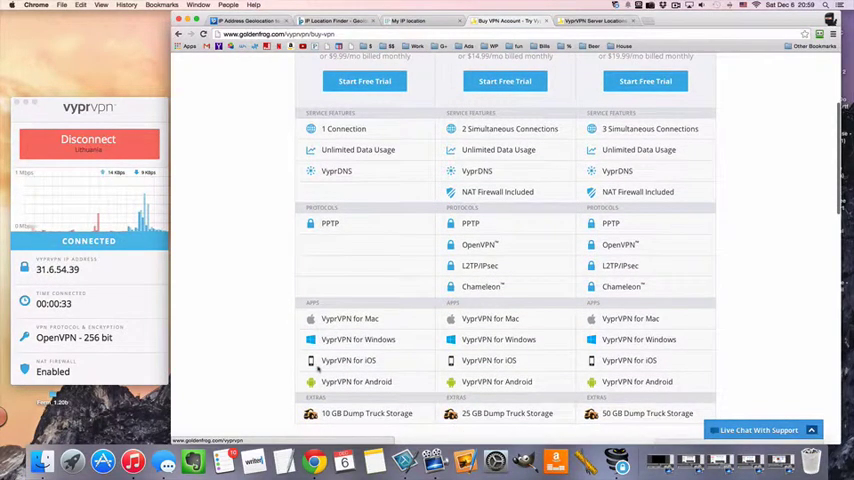